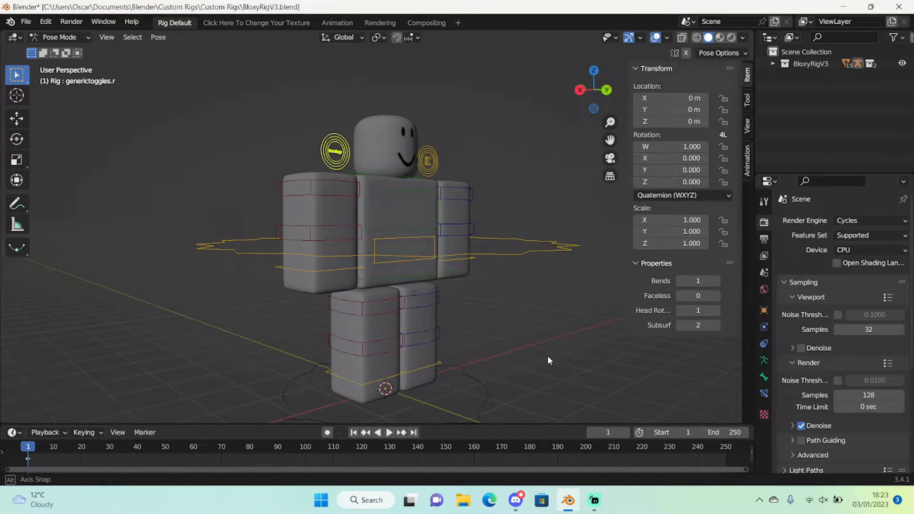
Inspect the blocky body rig, then bring up the append browser from the File menu.
left_click_drag(549, 360, 396, 380)
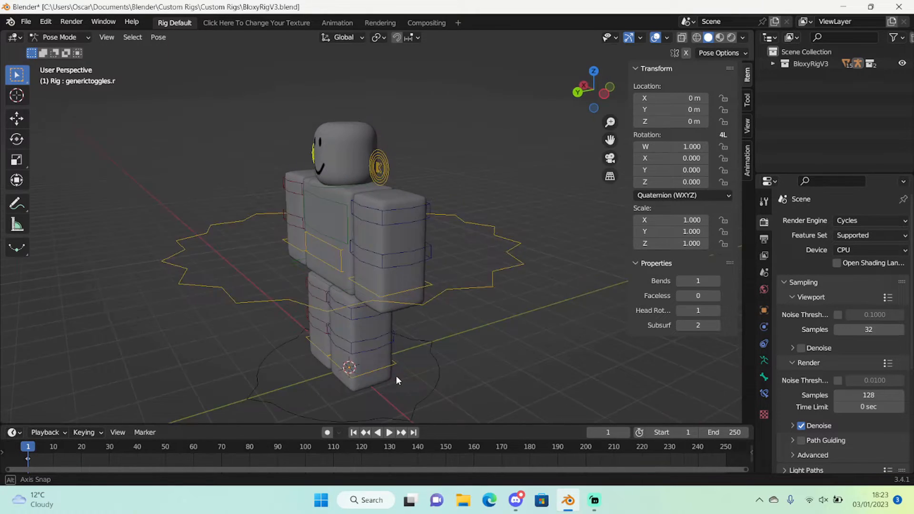
left_click_drag(396, 379, 527, 359)
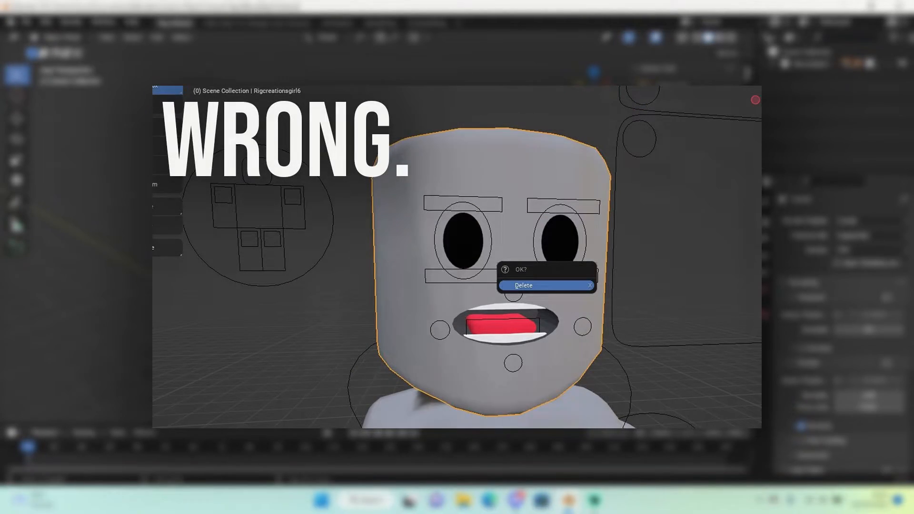
left_click(523, 284)
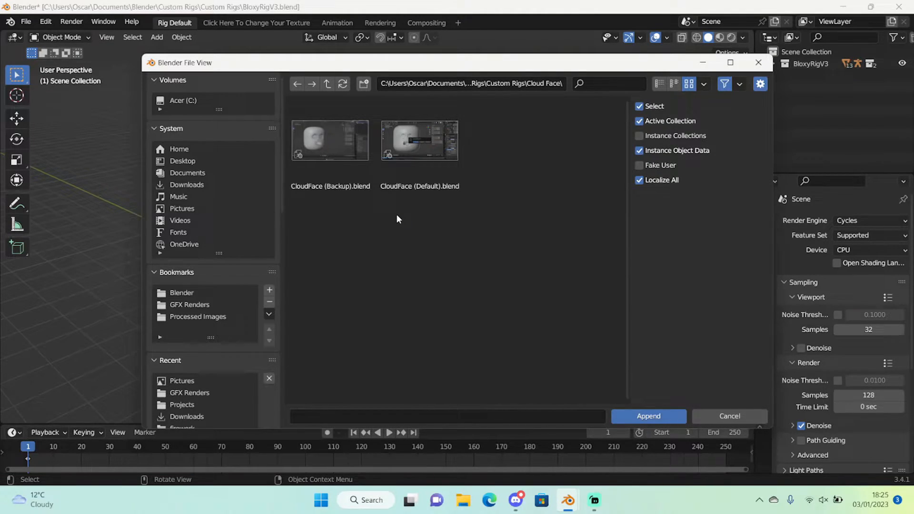
Append the Cloud Face collection from CloudFace (Backup).blend into the scene.
left_click(329, 140)
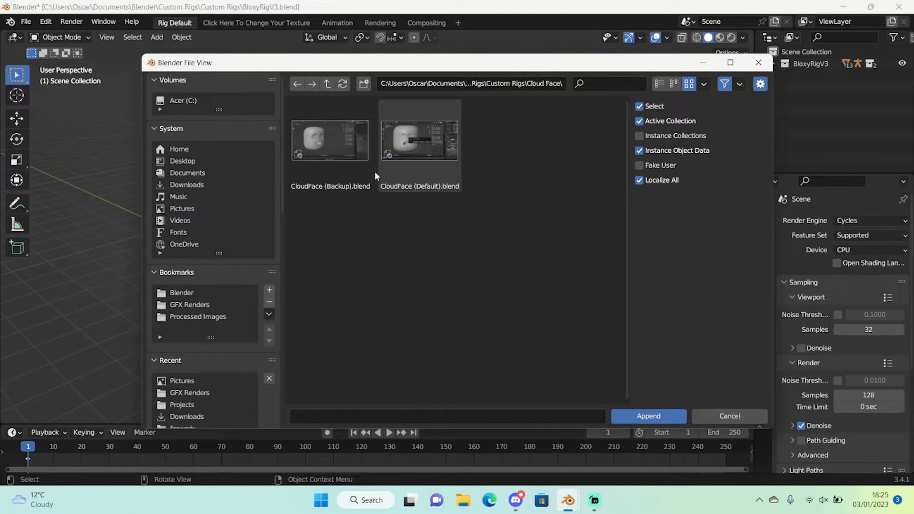
double_click(330, 140)
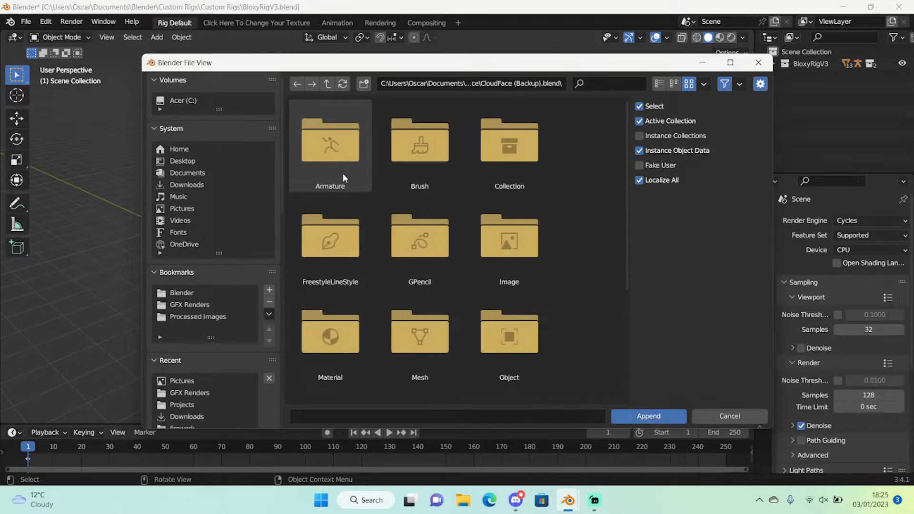
double_click(508, 140)
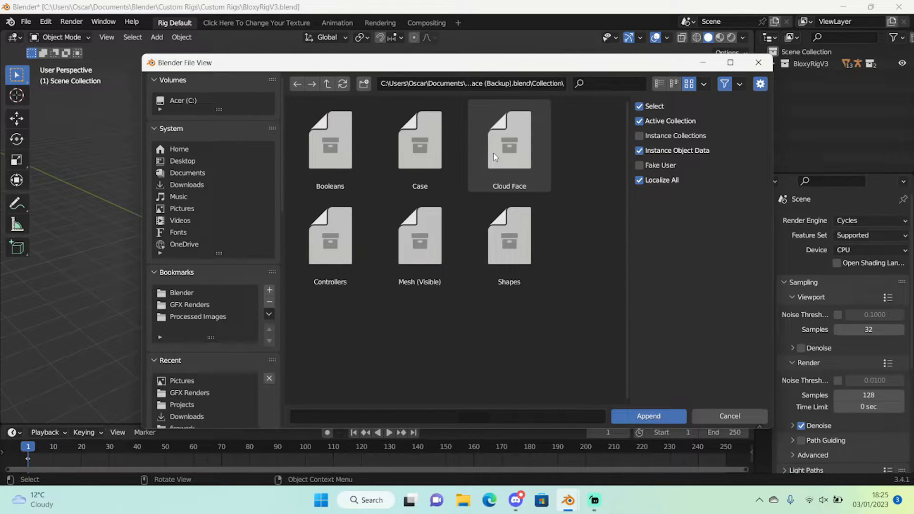
mouse_move(518, 134)
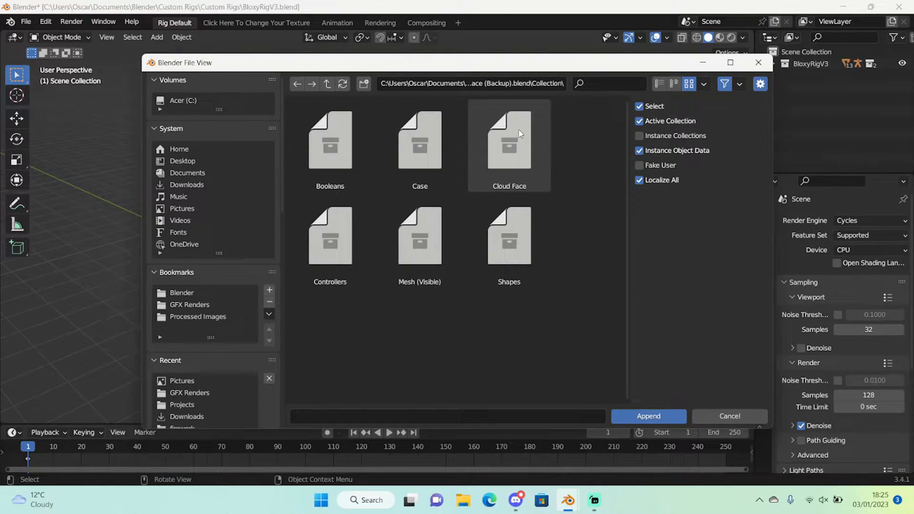
left_click(509, 143)
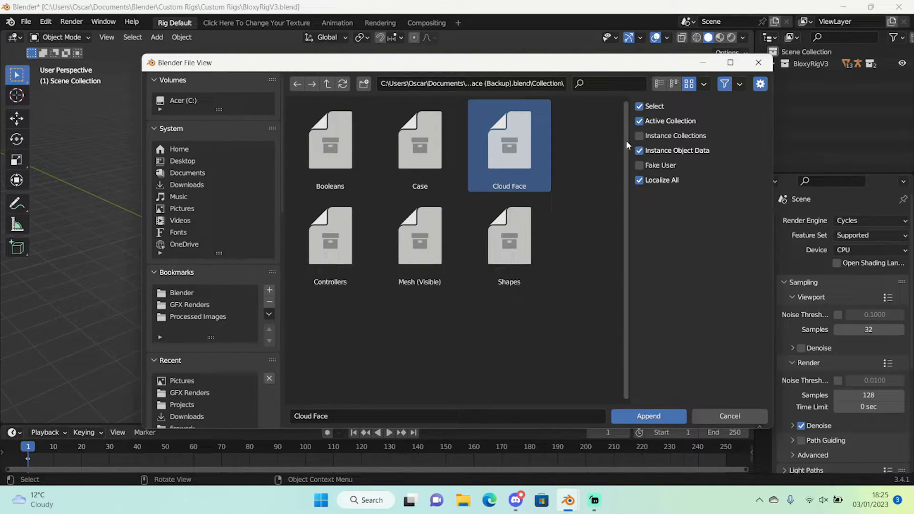
left_click(648, 416)
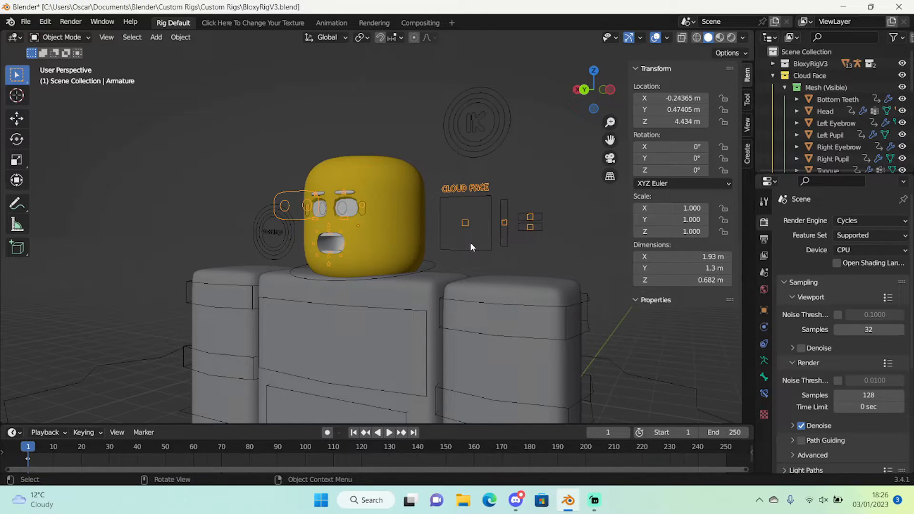
mouse_move(489, 232)
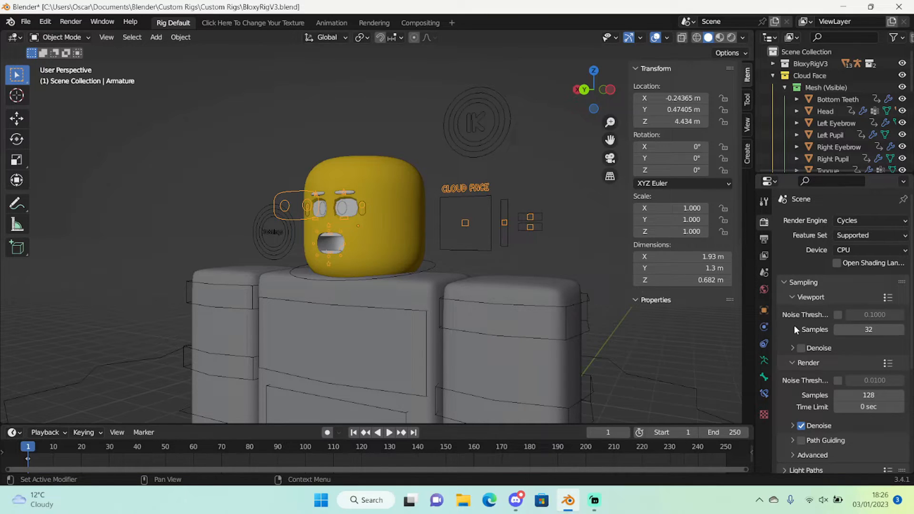
mouse_move(762, 344)
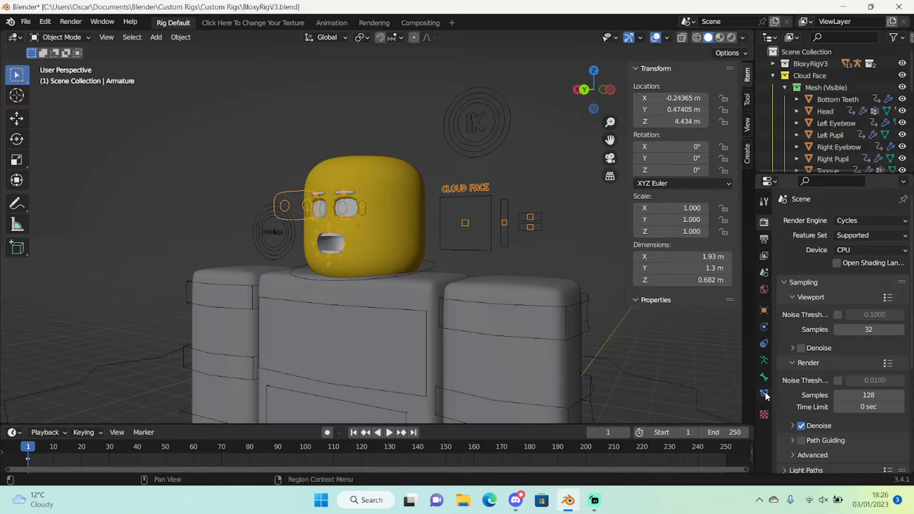
Show the appended Cloud Face armature's object constraint settings.
left_click(763, 344)
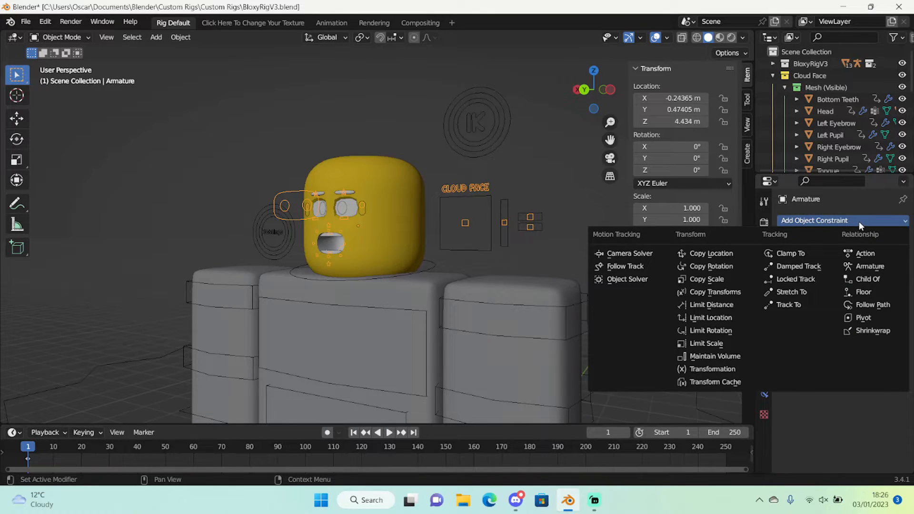
Add a Child Of constraint targeting the body Rig's head bone.
left_click(867, 279)
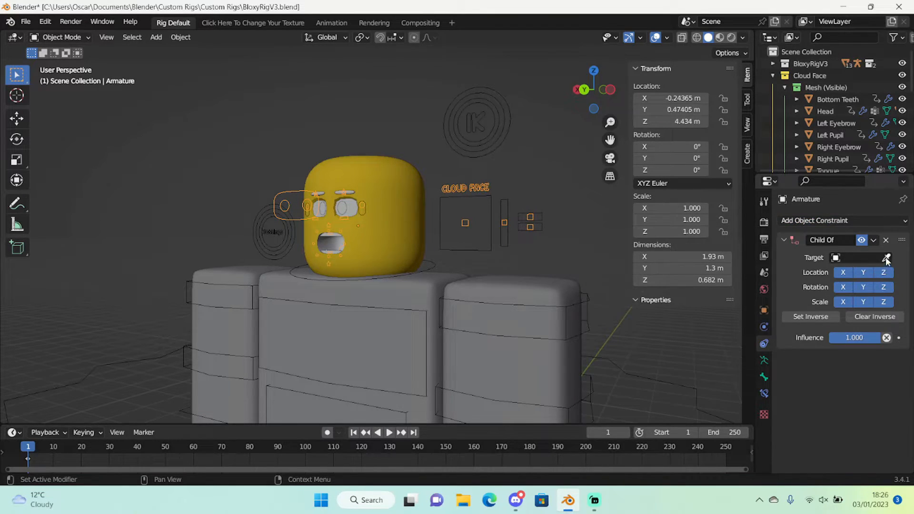
left_click(886, 257)
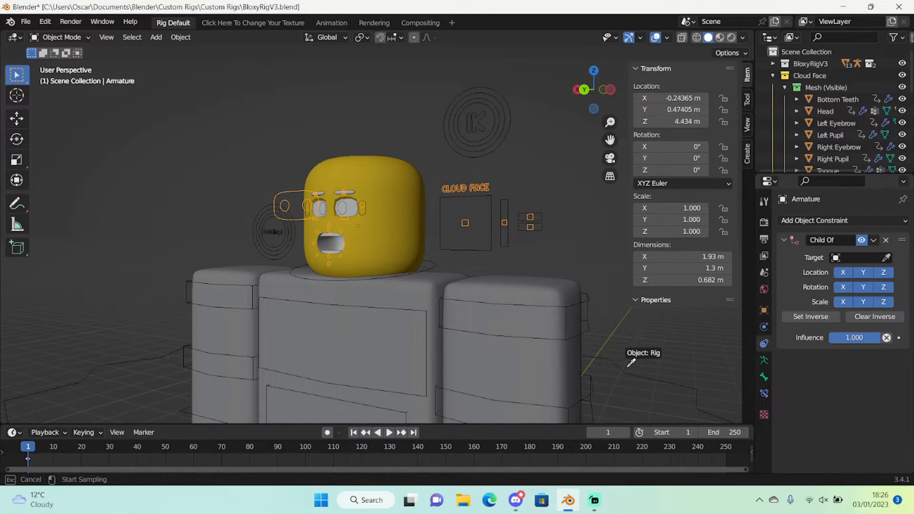
left_click(857, 271)
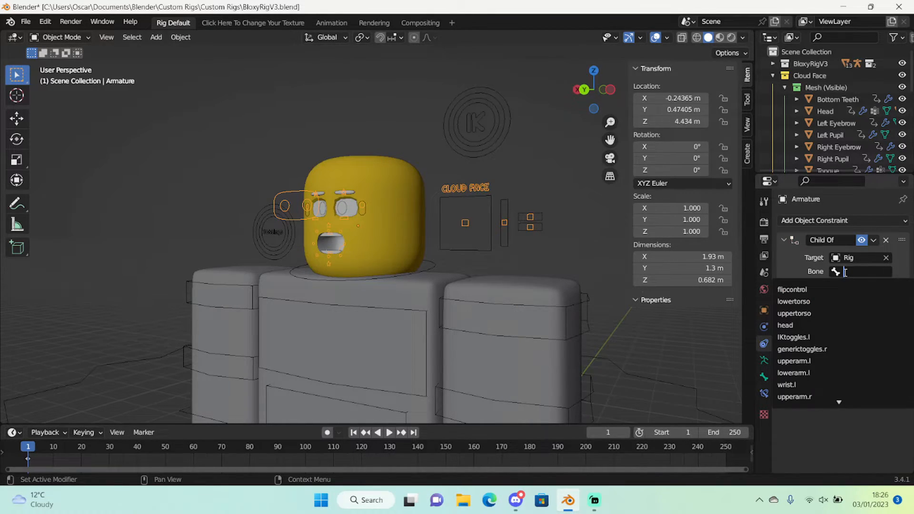
left_click(784, 324)
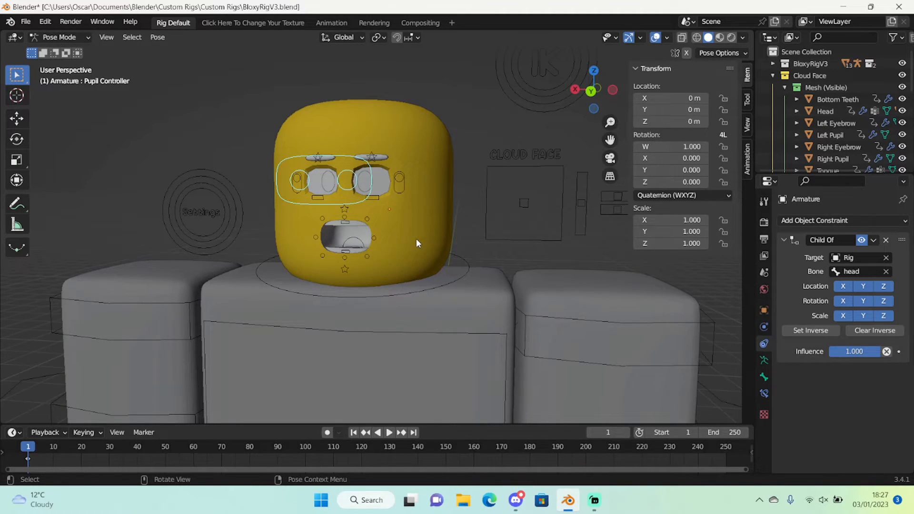
left_click_drag(417, 243, 373, 255)
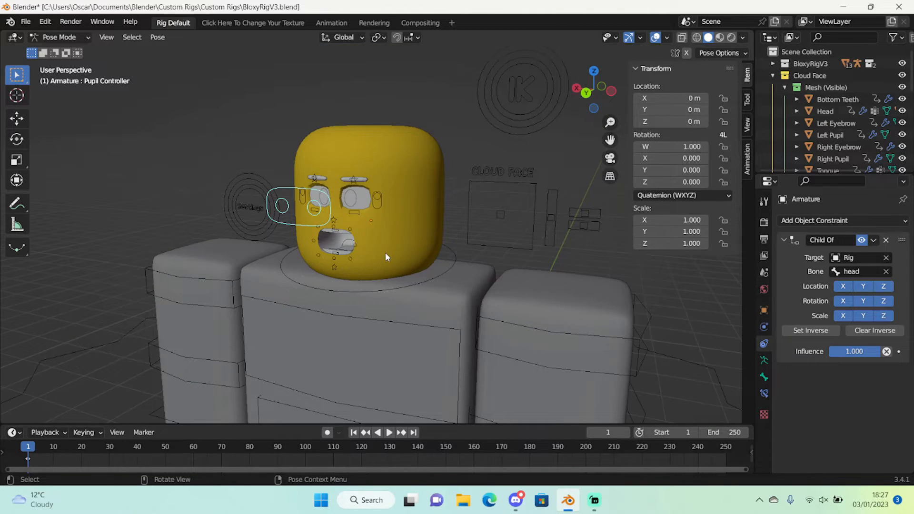
scroll("down", 3)
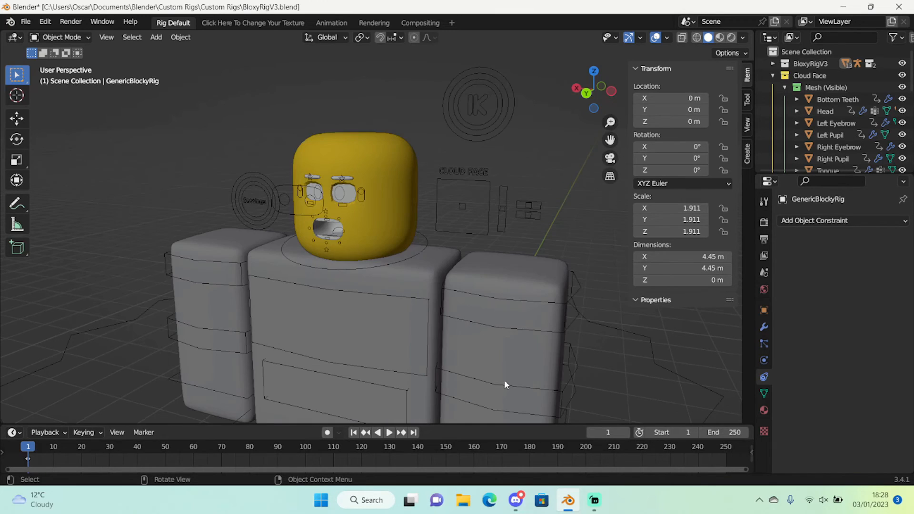
mouse_move(522, 408)
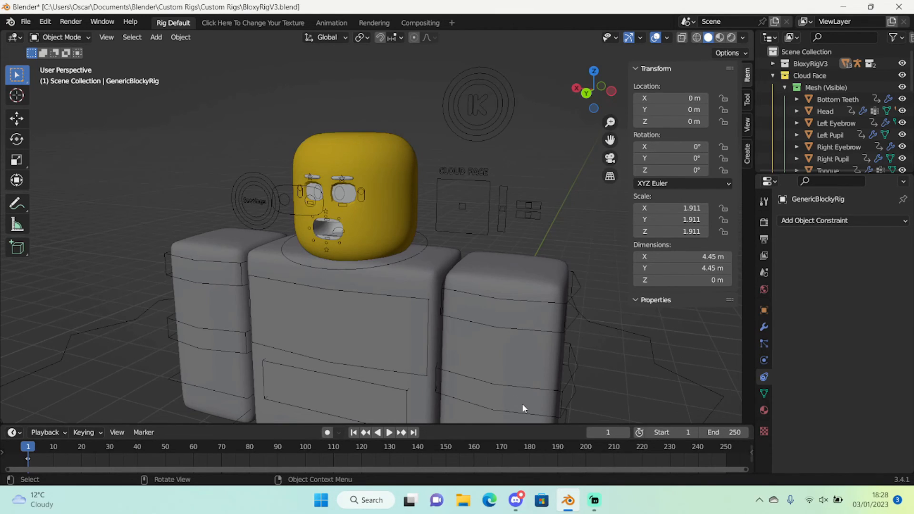